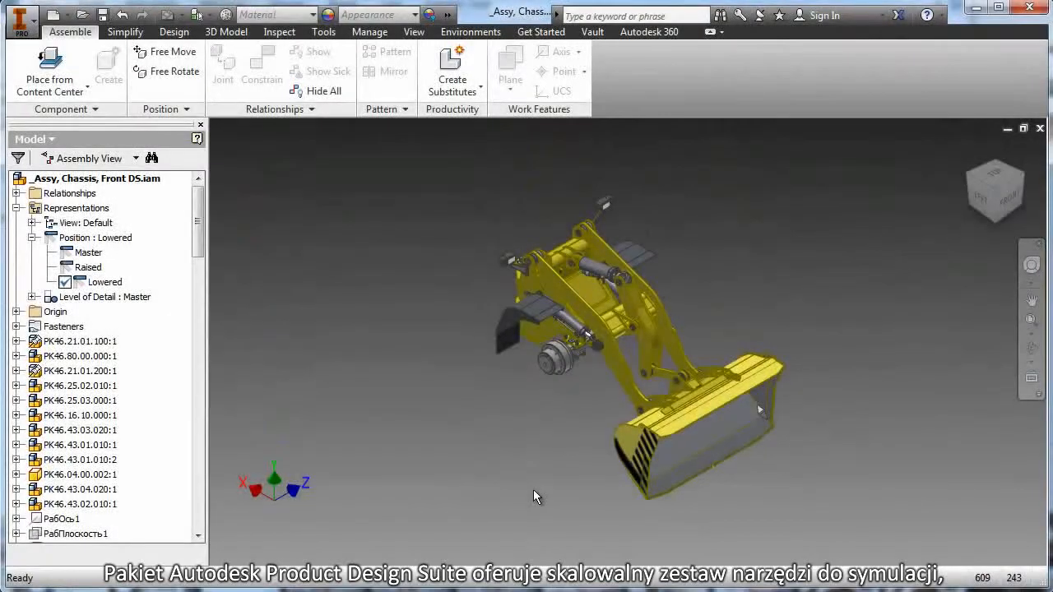
- Activate the Raised position representation to lift the loader arm and bucket
click(87, 267)
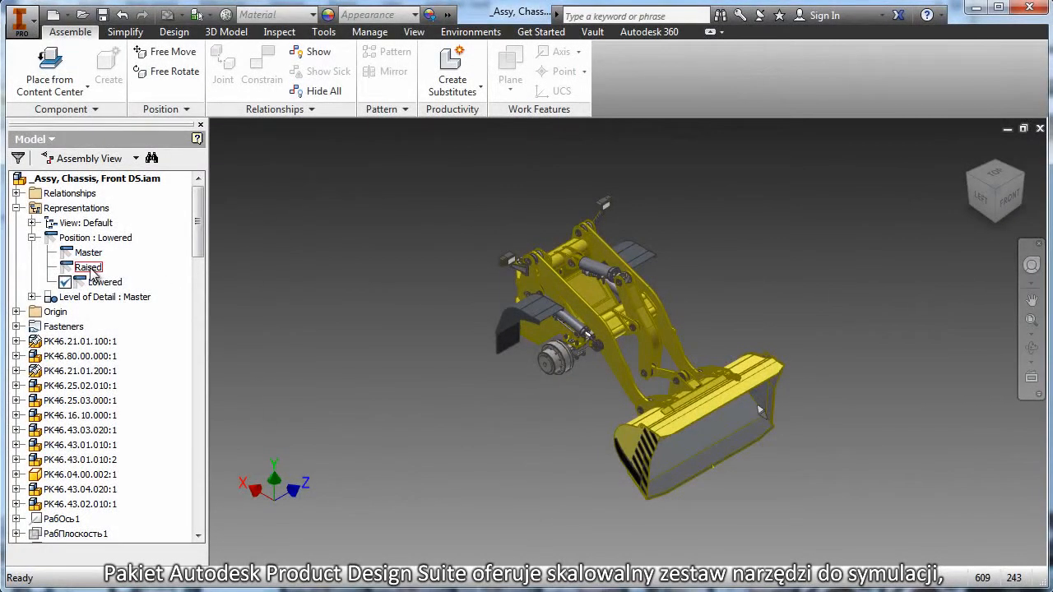
double_click(87, 267)
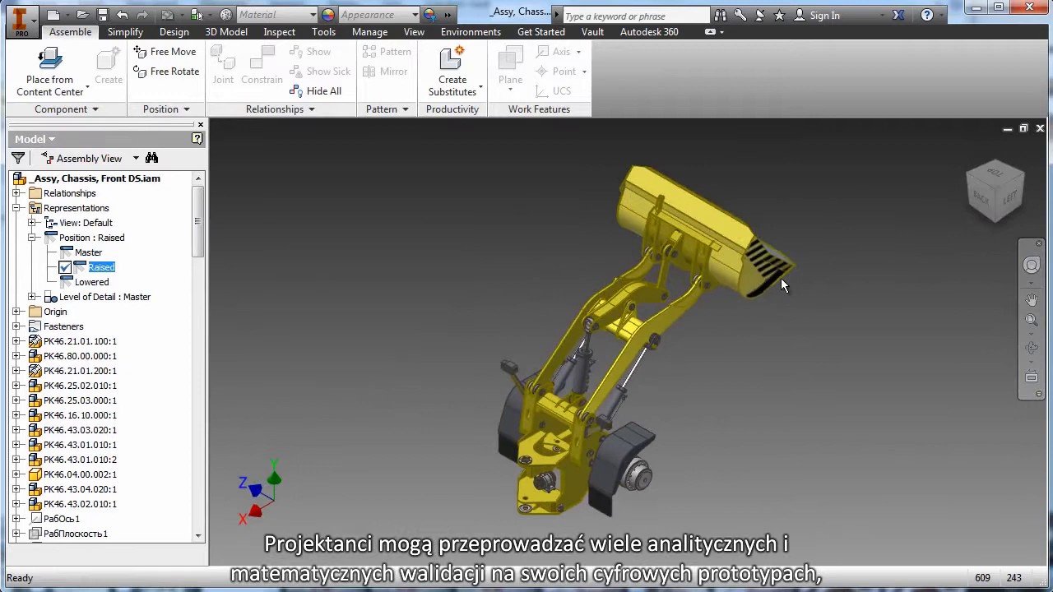
click(773, 296)
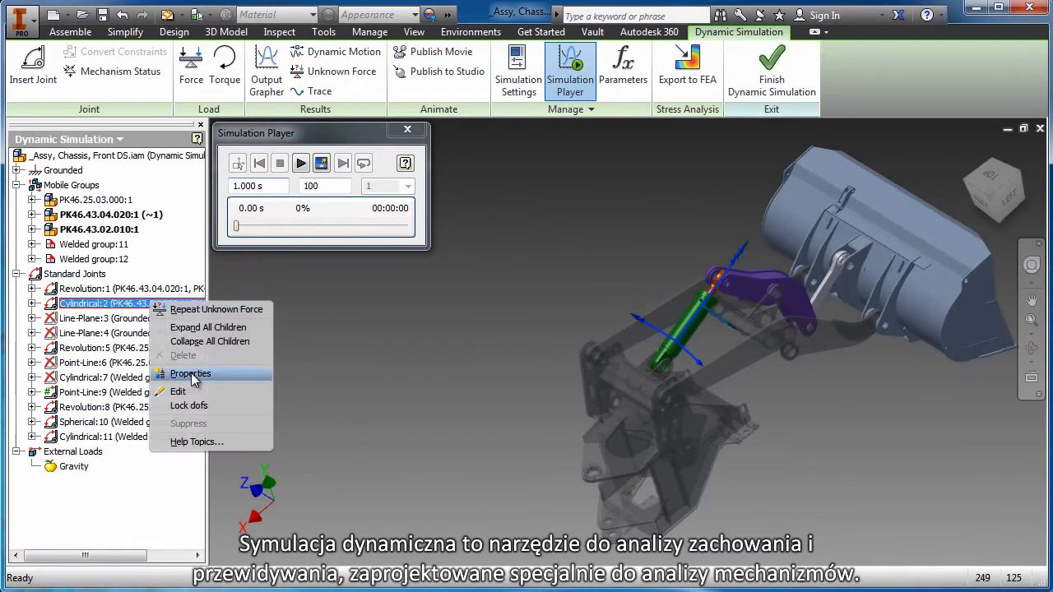
- Set the Cylindrical:2 joint's translational position to 400 mm
click(190, 373)
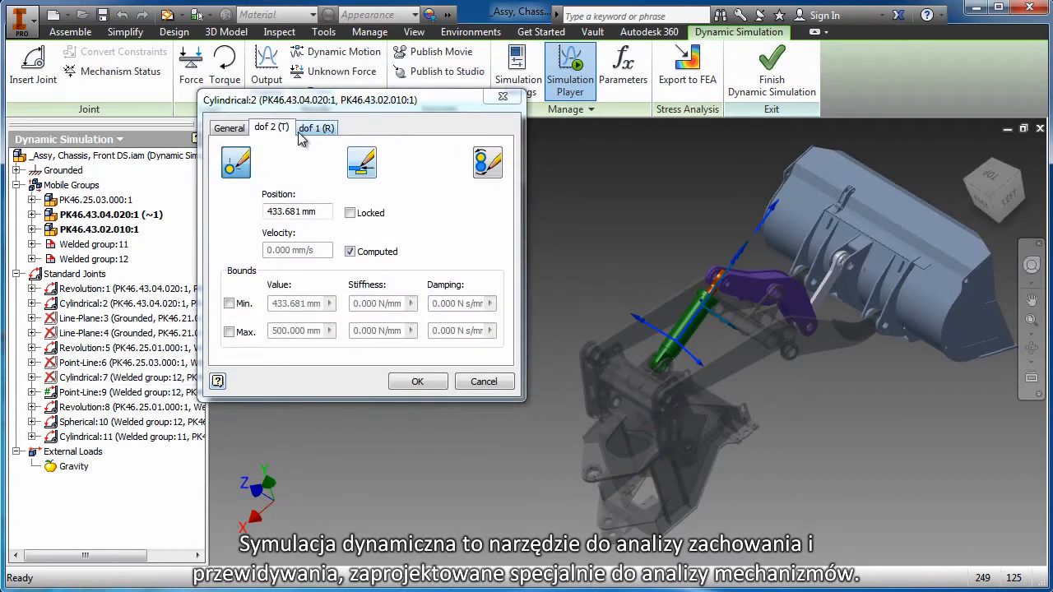
click(296, 211)
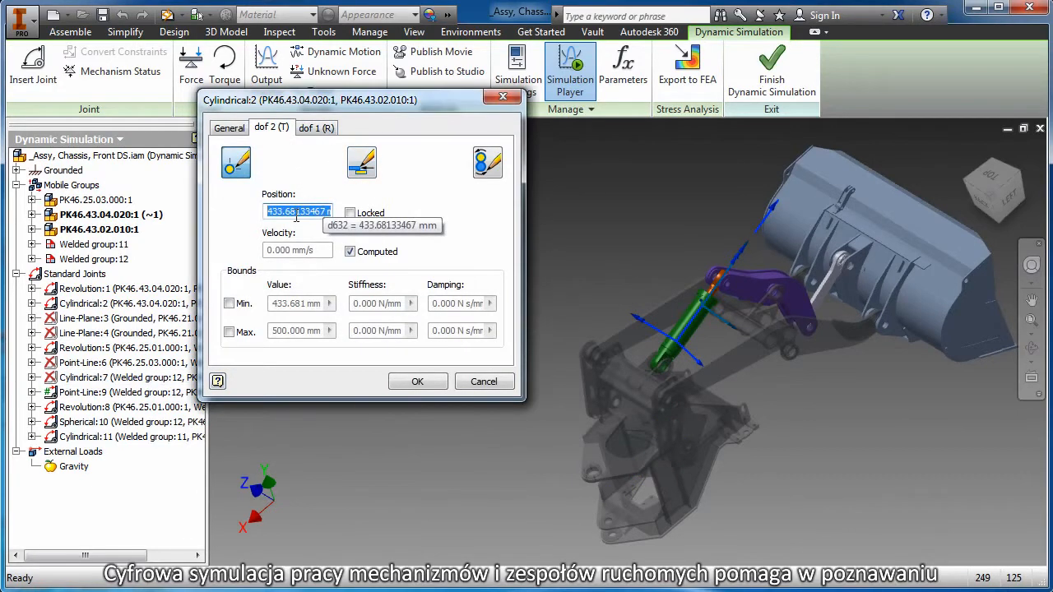
text(400)
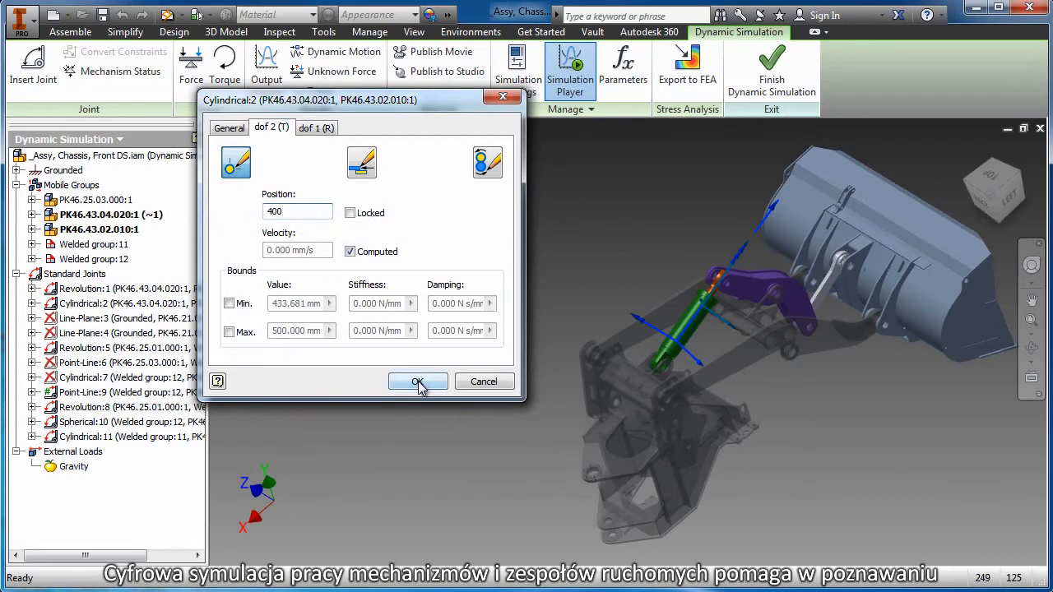
click(418, 382)
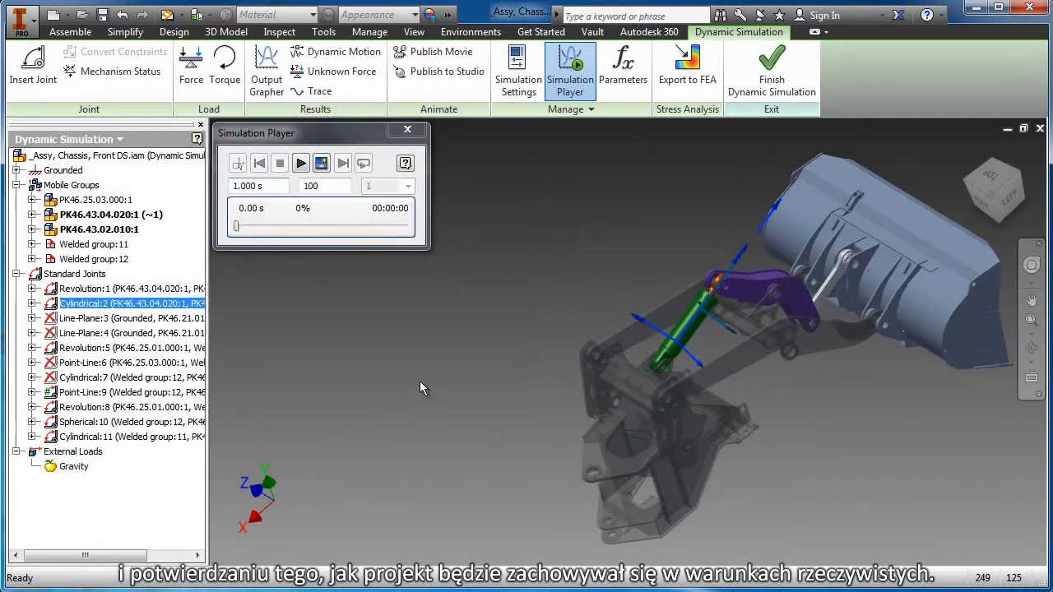
mouse_move(334, 72)
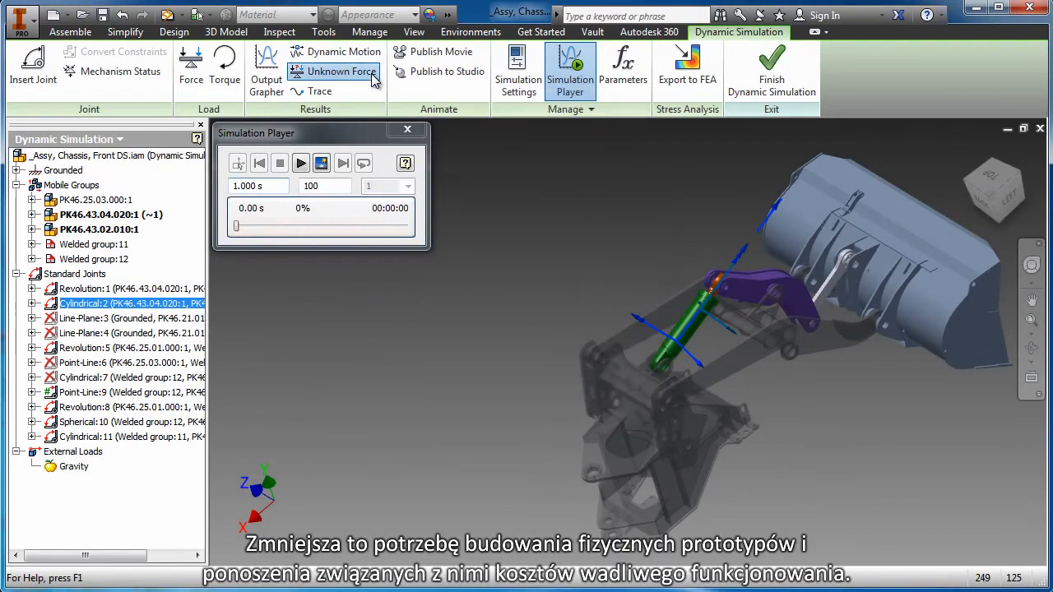
- Compute a jack Unknown Force on Cylindrical:2 from 400 to 850 mm in 200 steps
click(340, 70)
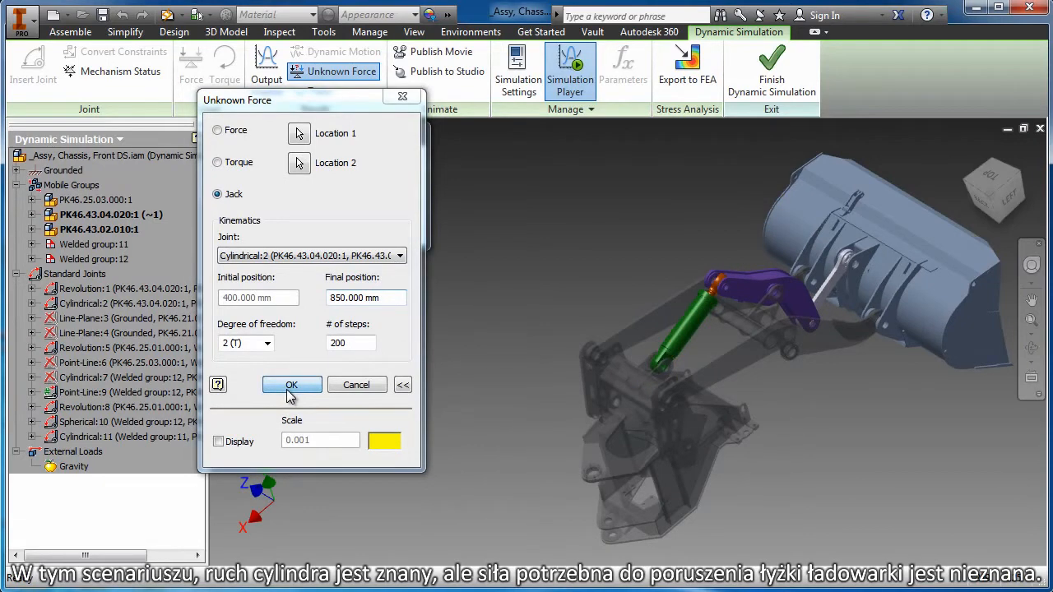
click(291, 385)
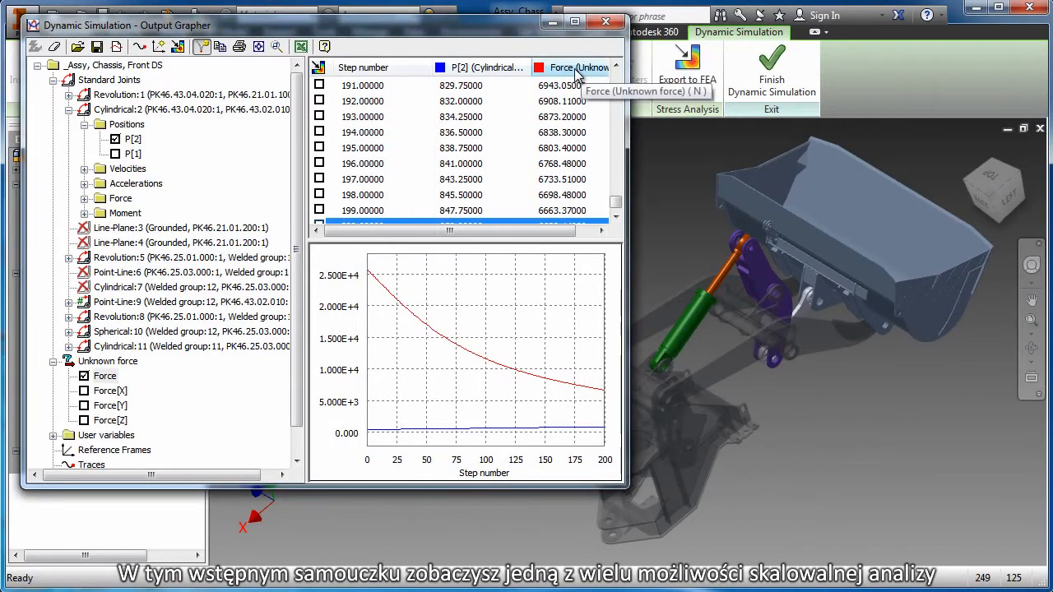
- Find the maximum Force value and show the Force curve's statistics
right_click(575, 68)
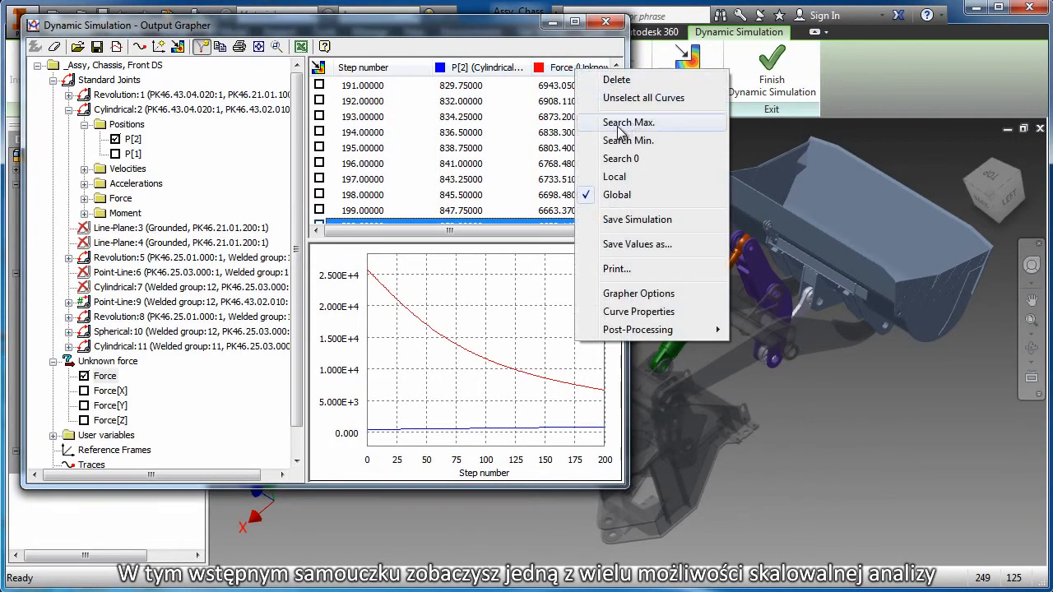
click(628, 122)
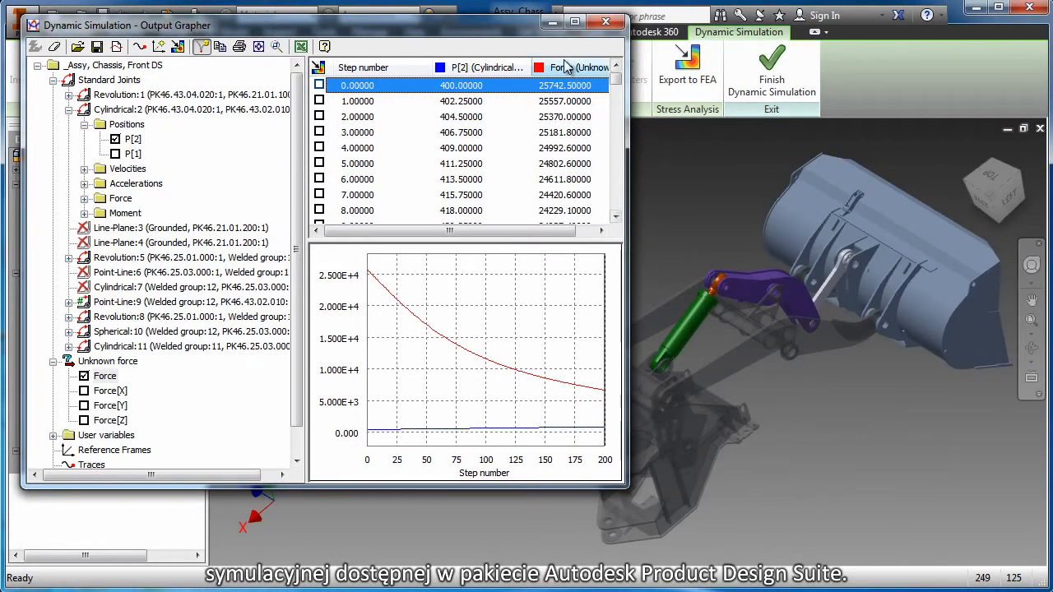
right_click(575, 68)
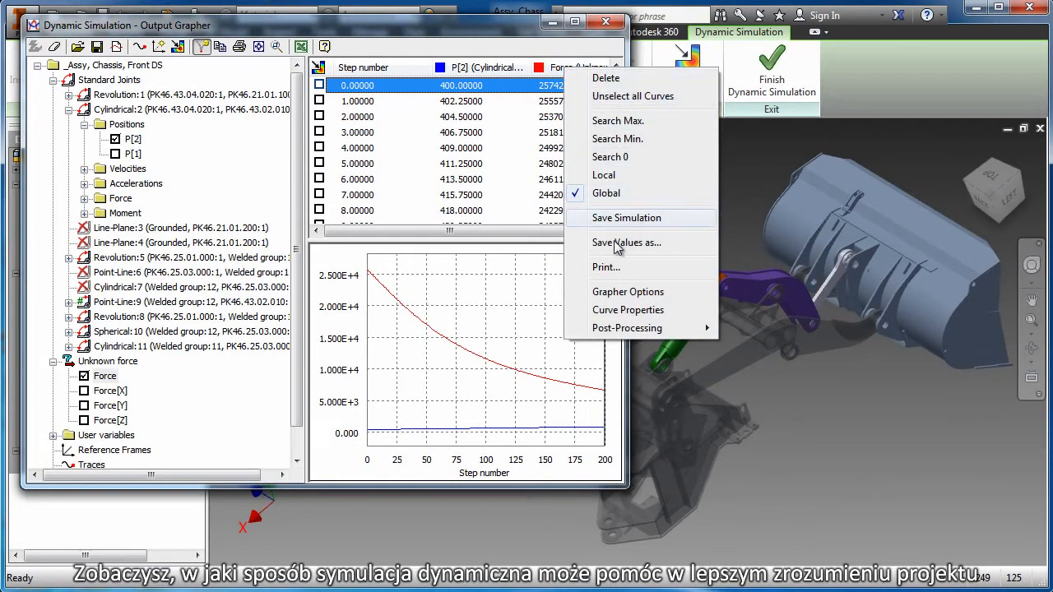
click(627, 309)
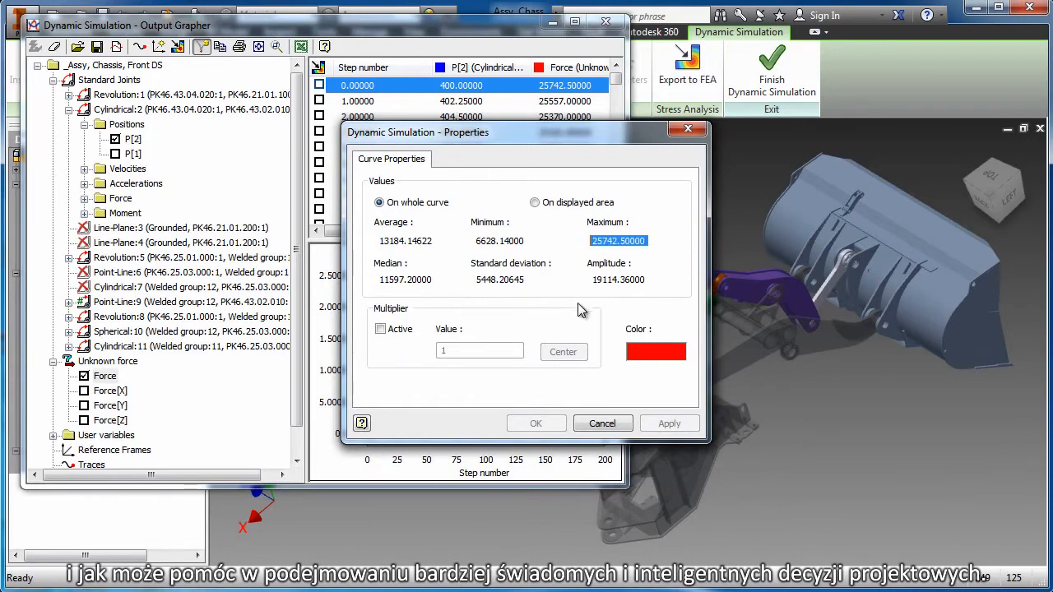
mouse_move(602, 423)
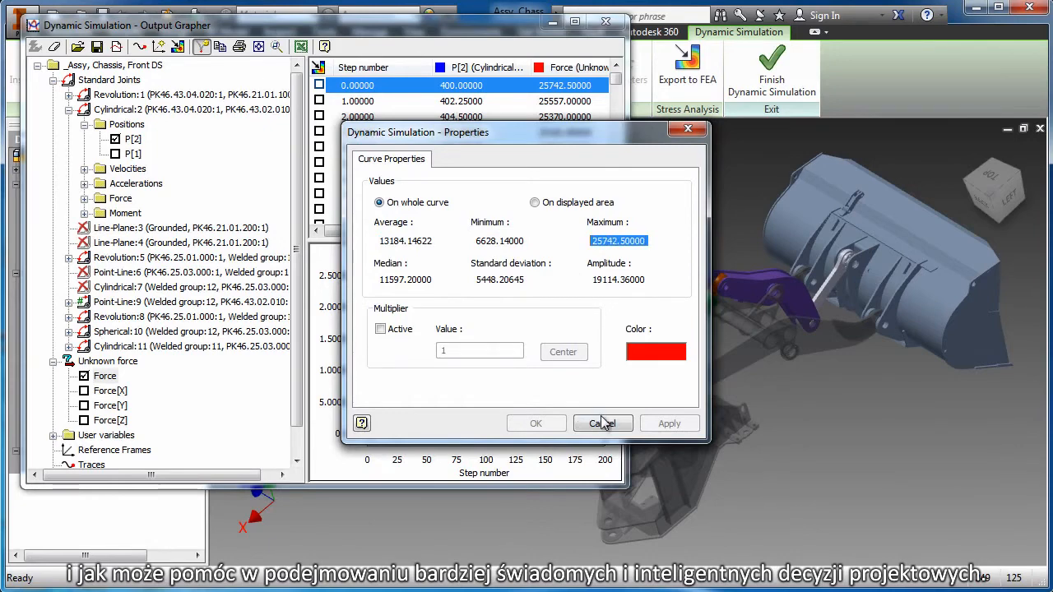